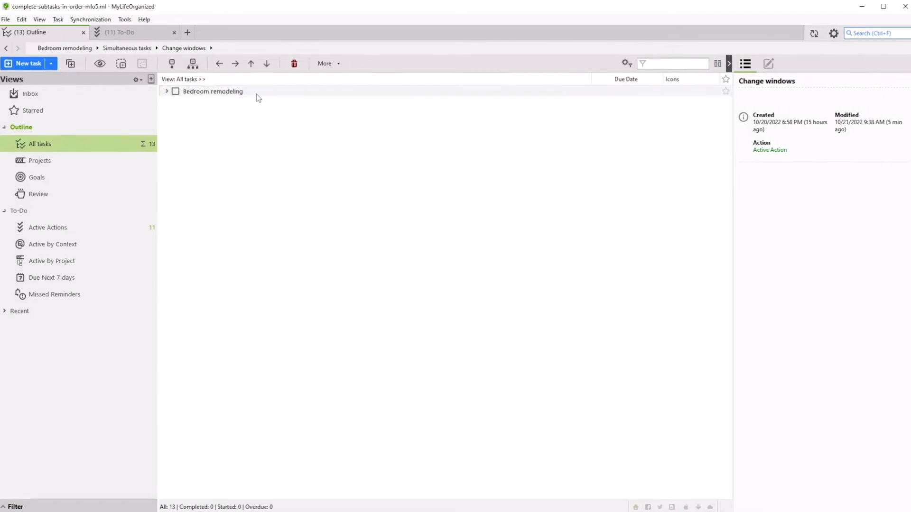
Expand Bedroom remodeling and its Simultaneous tasks group, reviewing subtasks like Move furniture and Align the floor
left_click(167, 91)
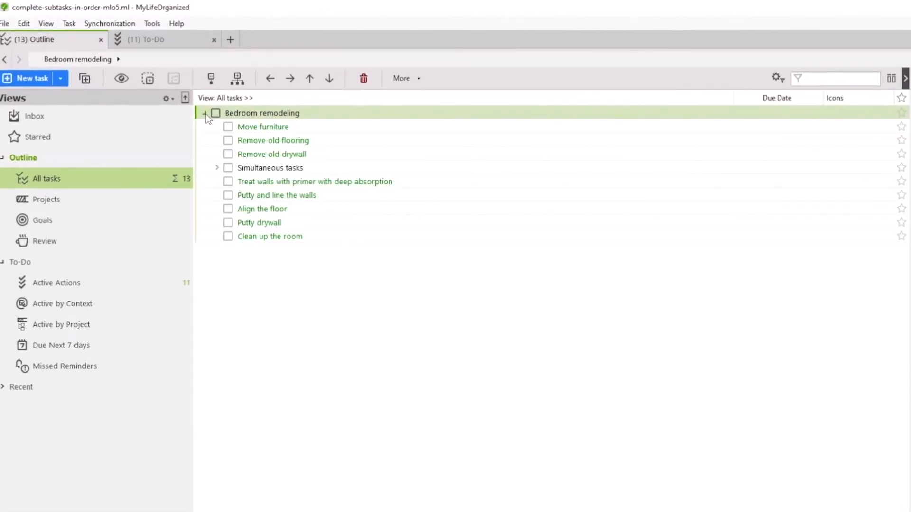
left_click(263, 126)
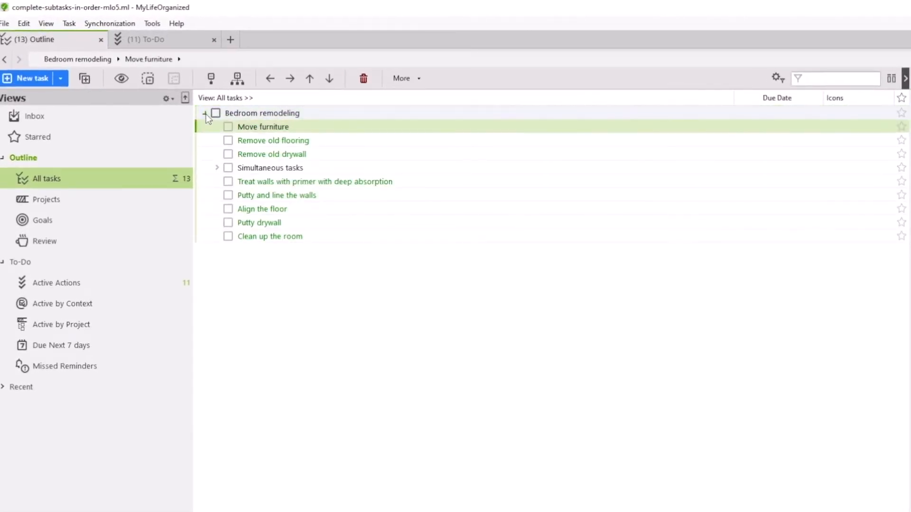
left_click(217, 168)
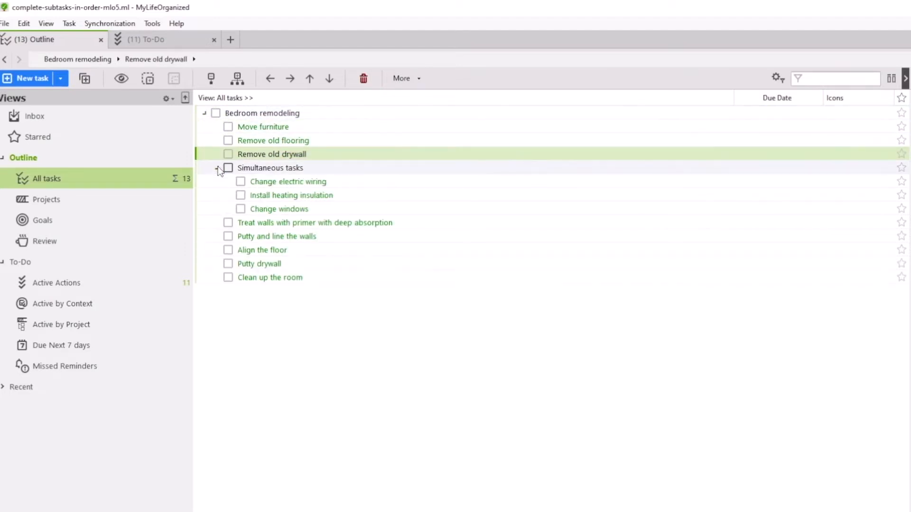
left_click(292, 194)
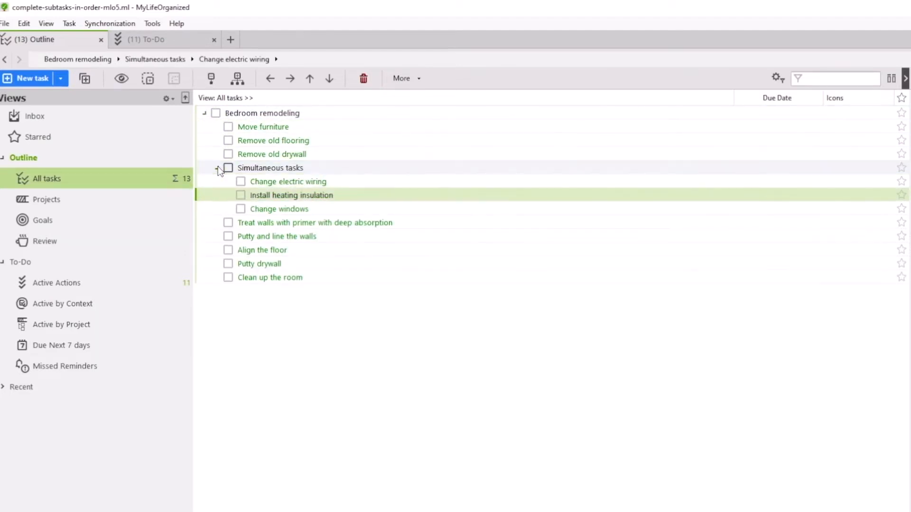
left_click(216, 168)
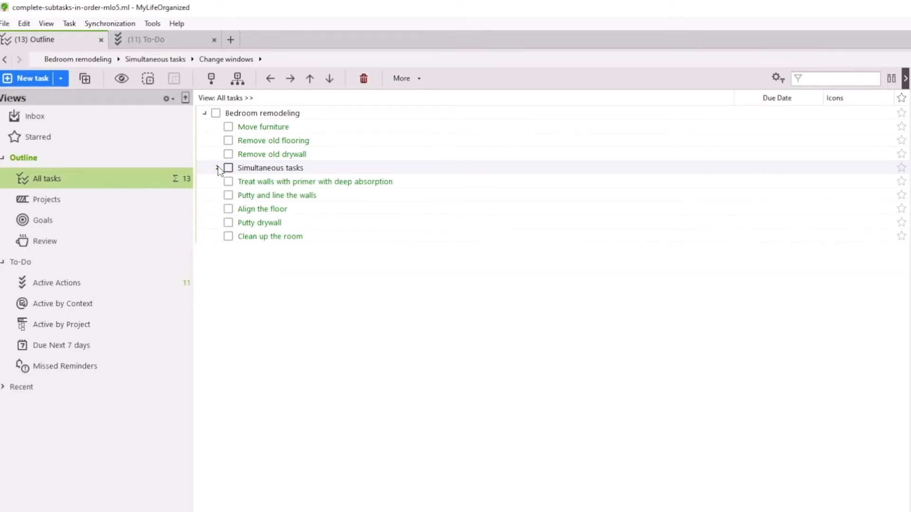
left_click(261, 209)
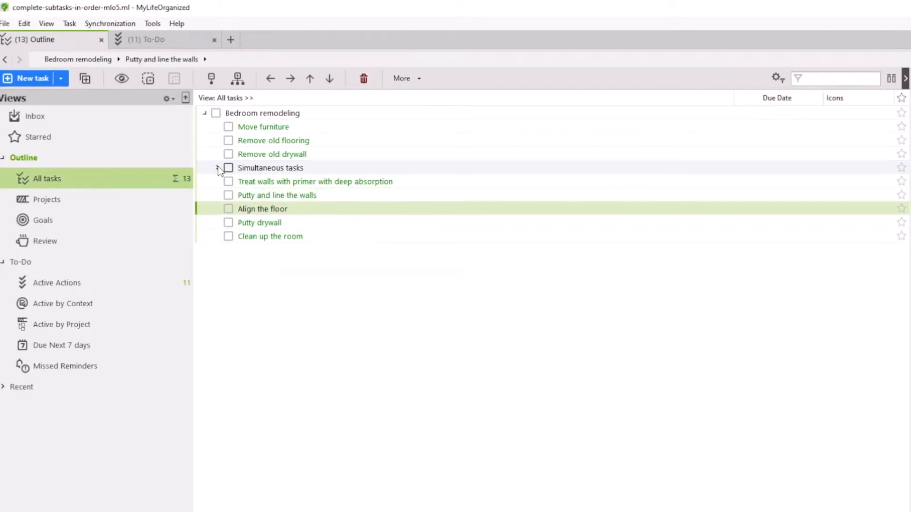
left_click(269, 236)
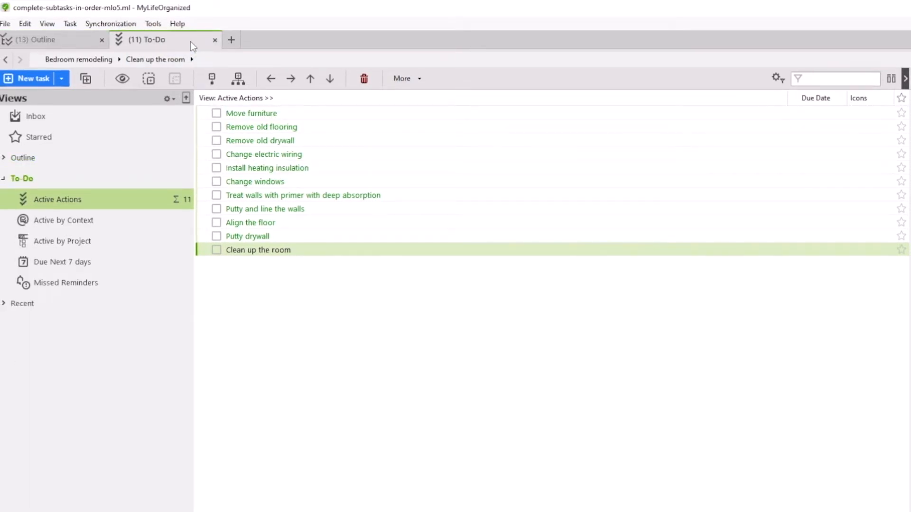
mouse_move(322, 141)
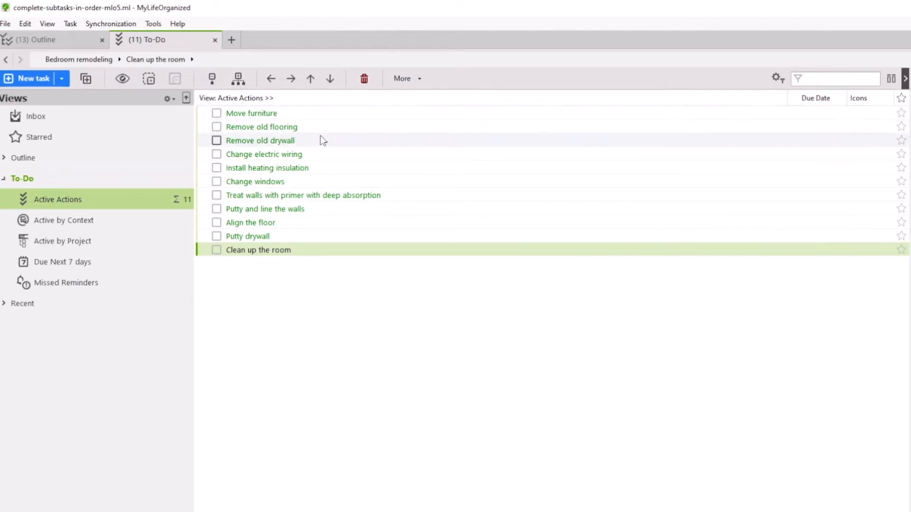
mouse_move(350, 233)
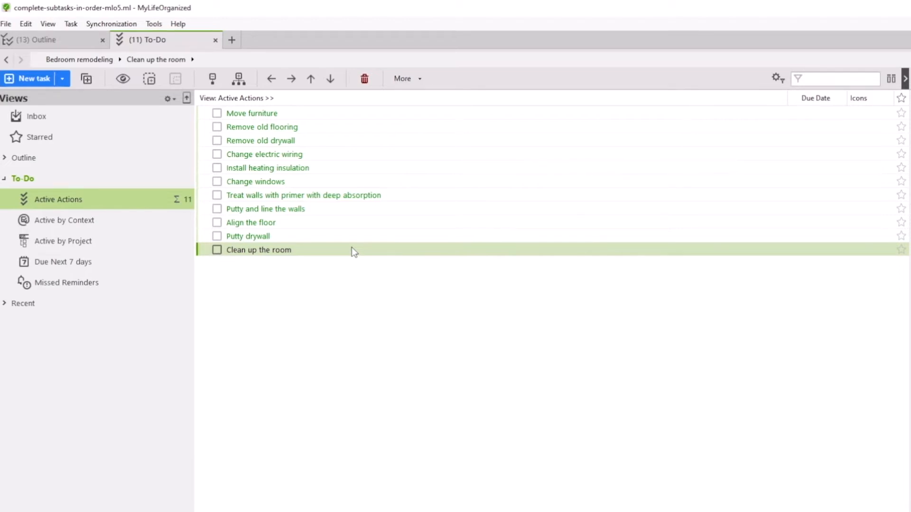
mouse_move(347, 168)
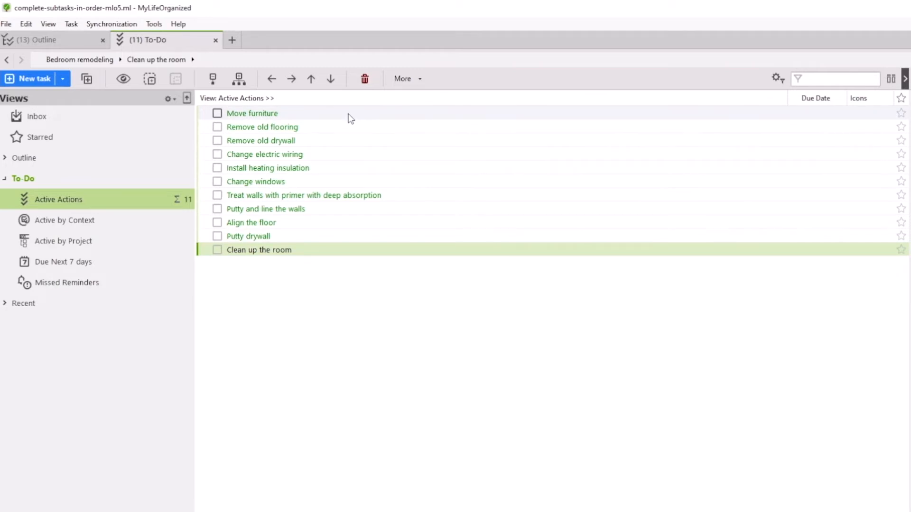
Visit Remove old flooring, Move furniture, Putty drywall and Remove old drywall in the Active Actions list
left_click(263, 126)
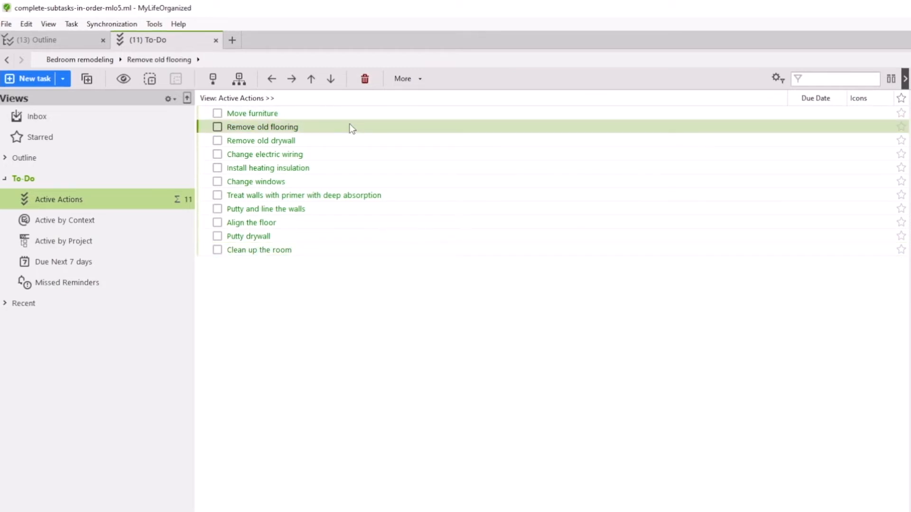
left_click(252, 113)
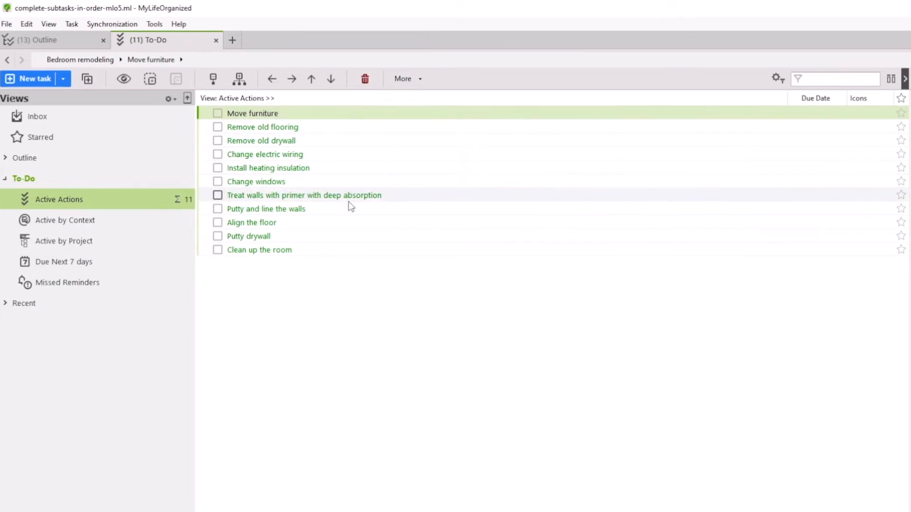
left_click(249, 235)
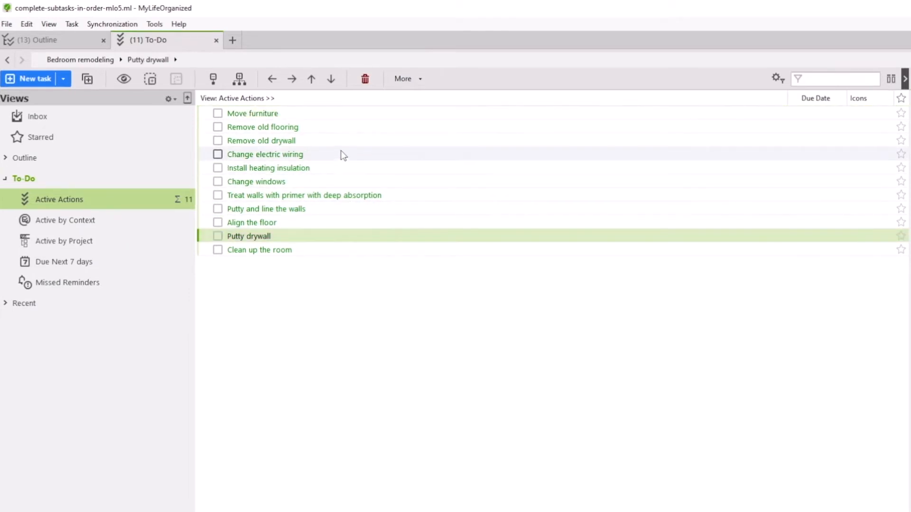
left_click(263, 140)
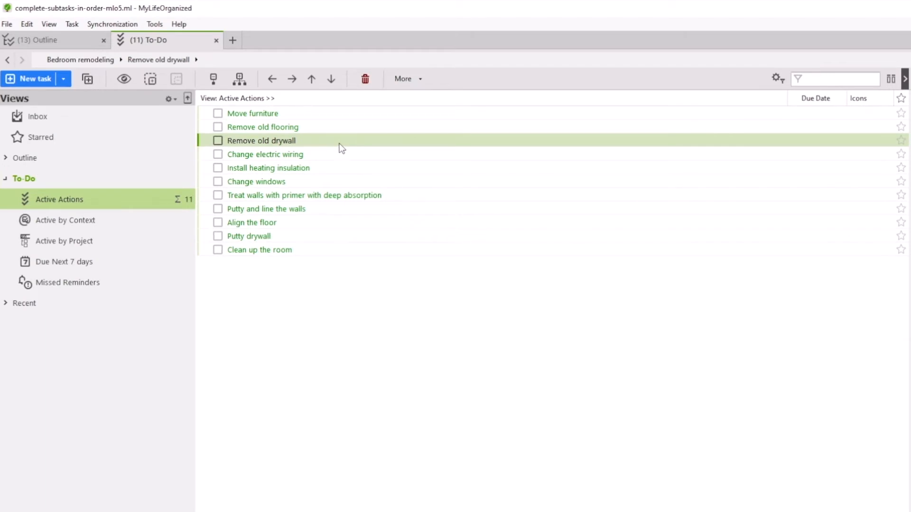
mouse_move(298, 129)
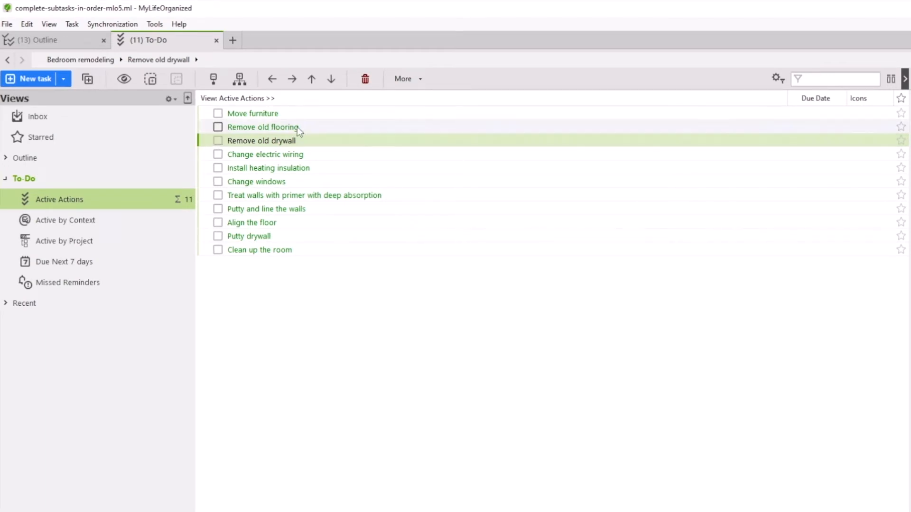
Enable 'Complete subtasks in order' in the Bedroom remodeling project's properties
left_click(35, 40)
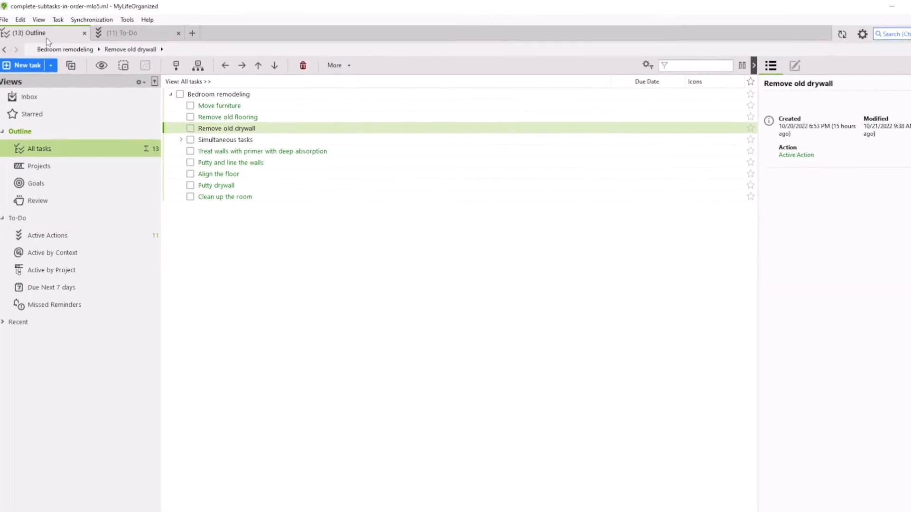
left_click(211, 90)
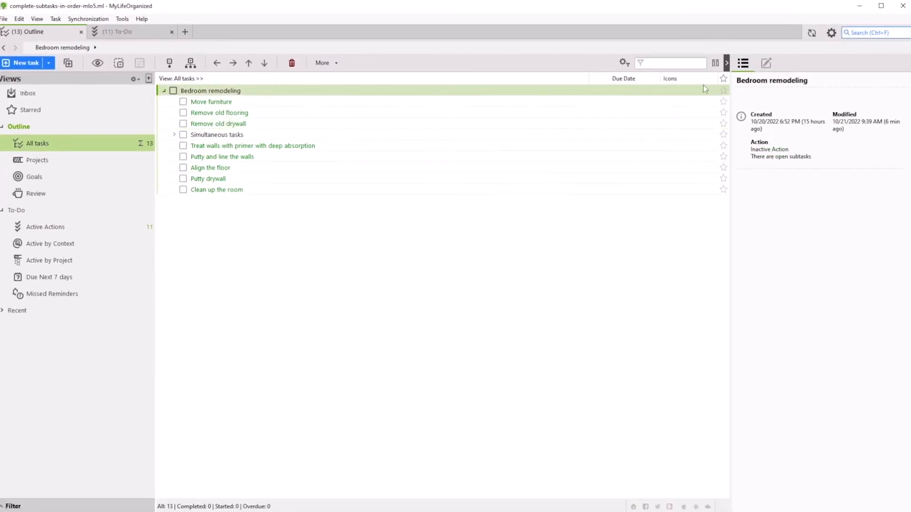
left_click(766, 62)
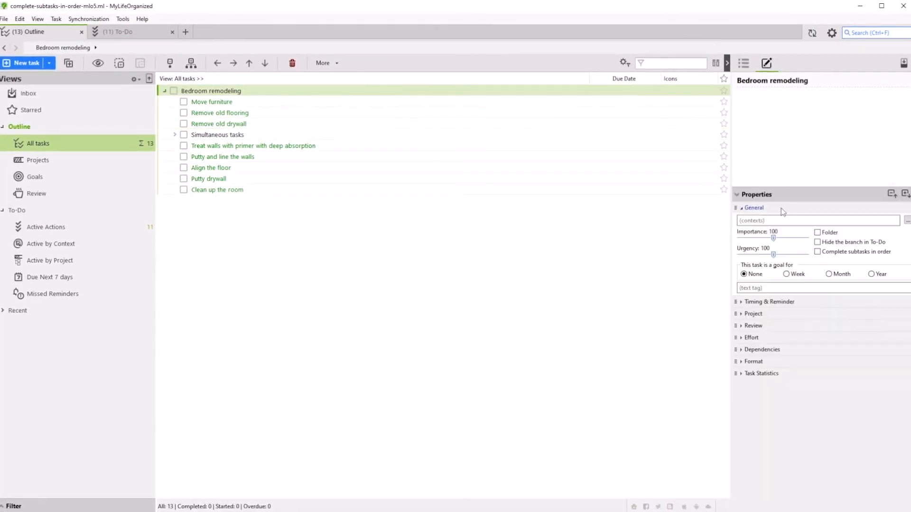
left_click(817, 251)
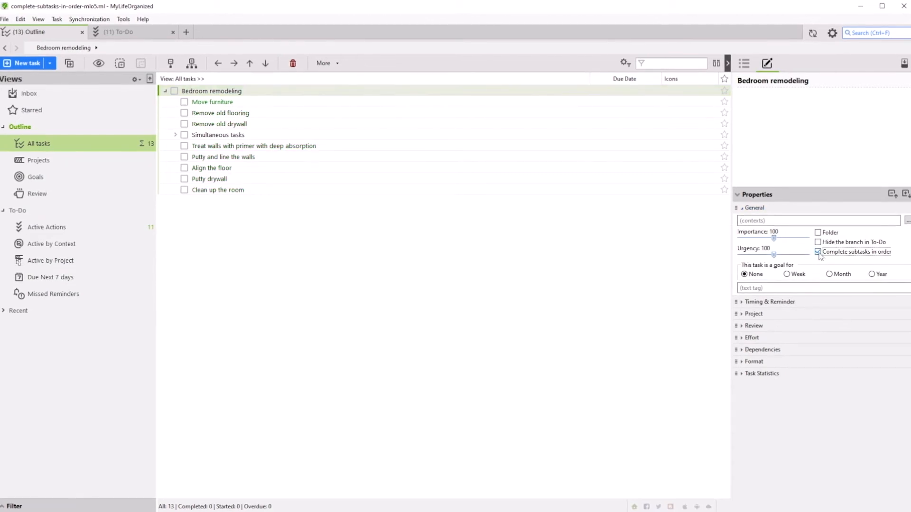
left_click(819, 252)
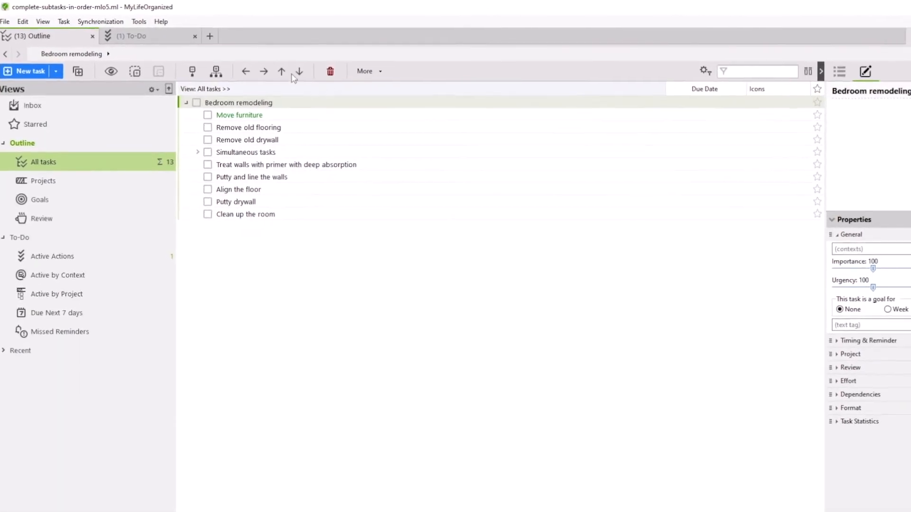
Tick Move furniture and Remove old flooring in To-Do and confirm them struck through in the outline
left_click(143, 35)
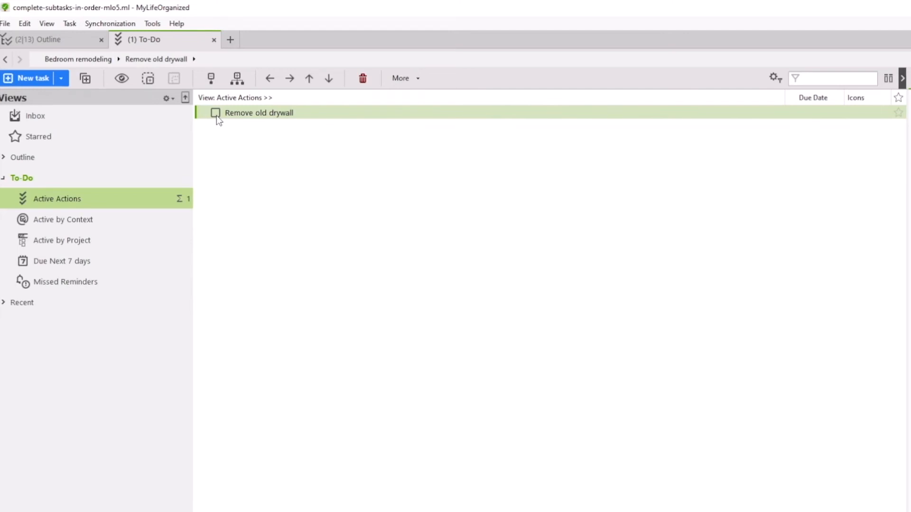
left_click(41, 39)
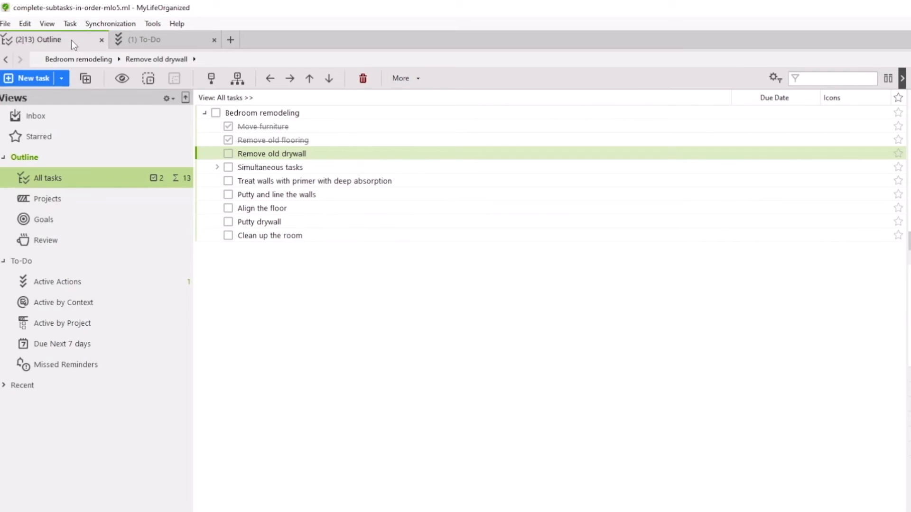
Expand Simultaneous tasks and tick Remove old drywall so its three subtasks become active
left_click(218, 167)
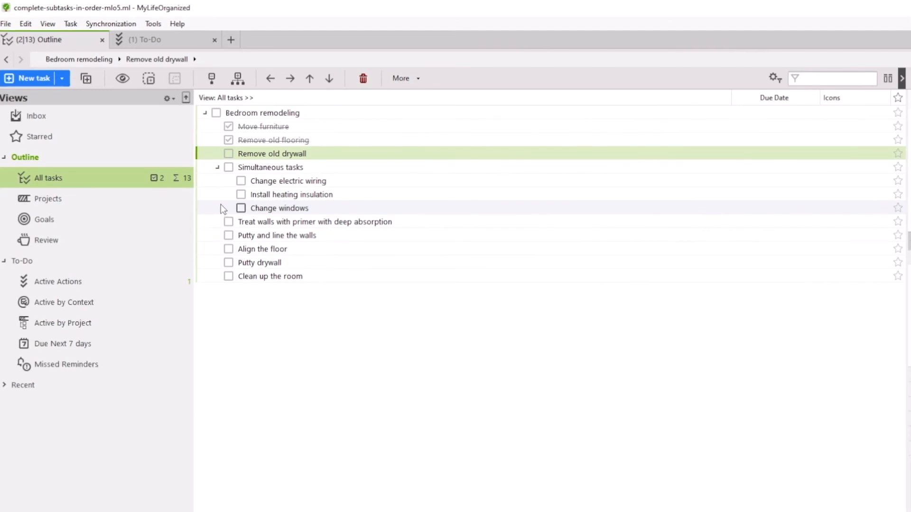
left_click(293, 194)
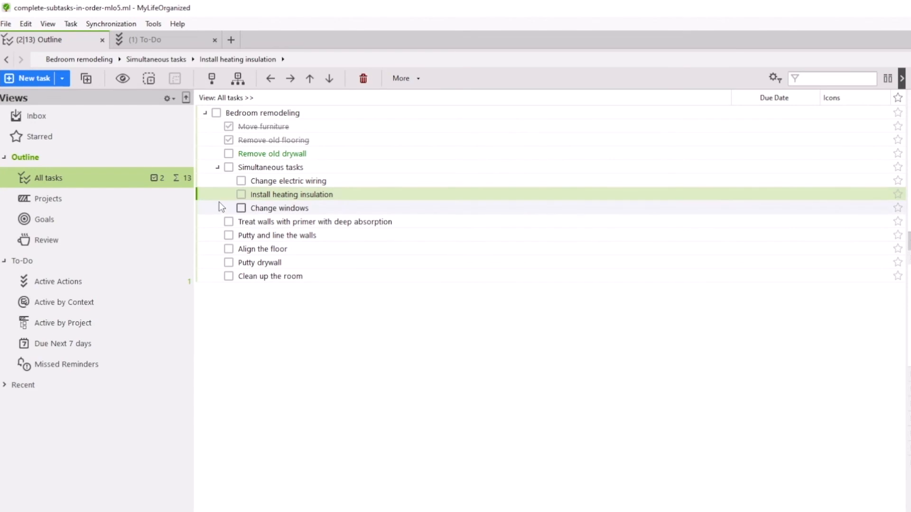
left_click(279, 208)
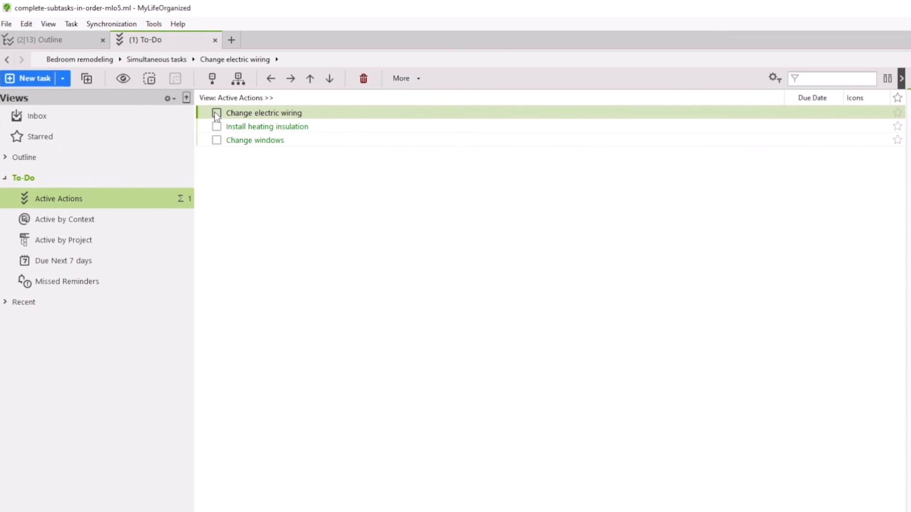
Tick Change electric wiring, Install heating insulation, Simultaneous tasks and Putty drywall, then verify all checked in the outline
left_click(216, 113)
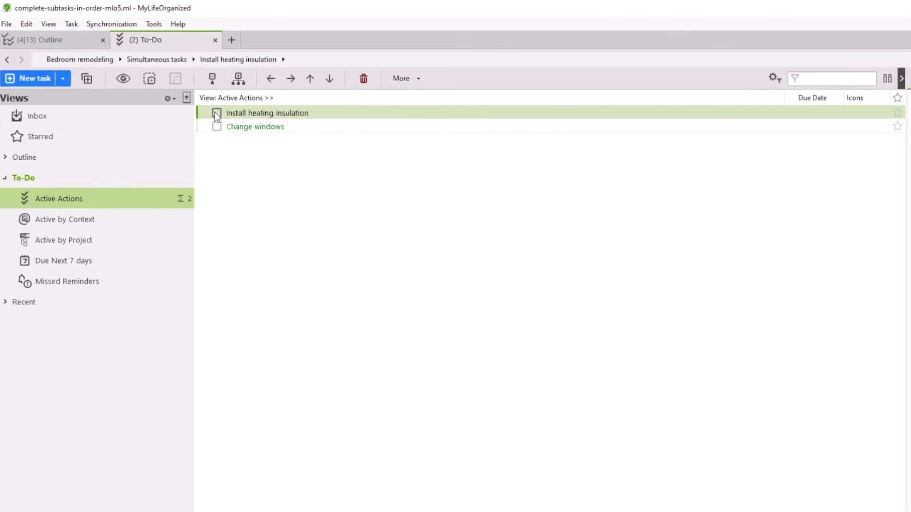
left_click(216, 113)
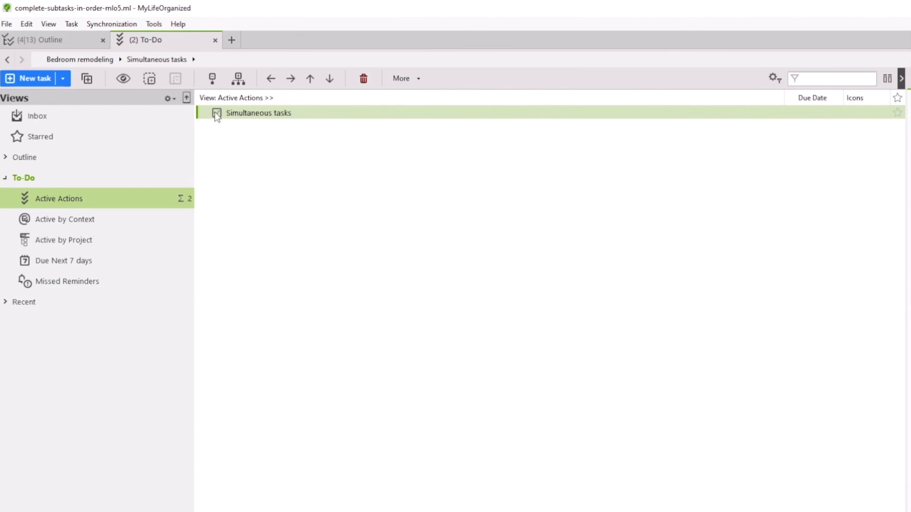
left_click(218, 113)
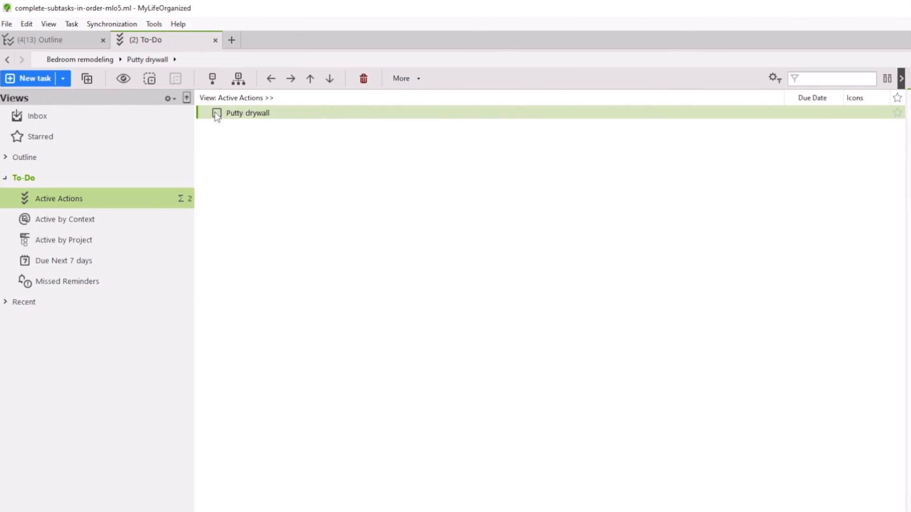
left_click(217, 113)
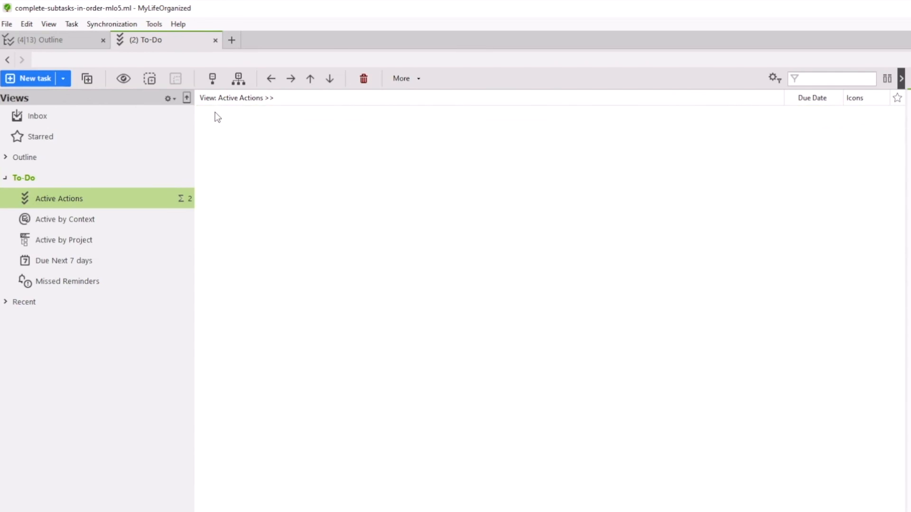
left_click(44, 40)
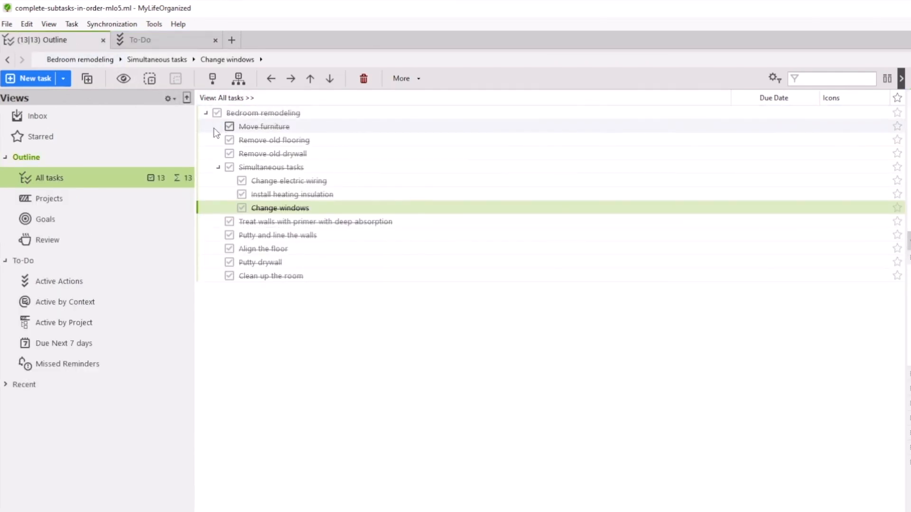
left_click(229, 126)
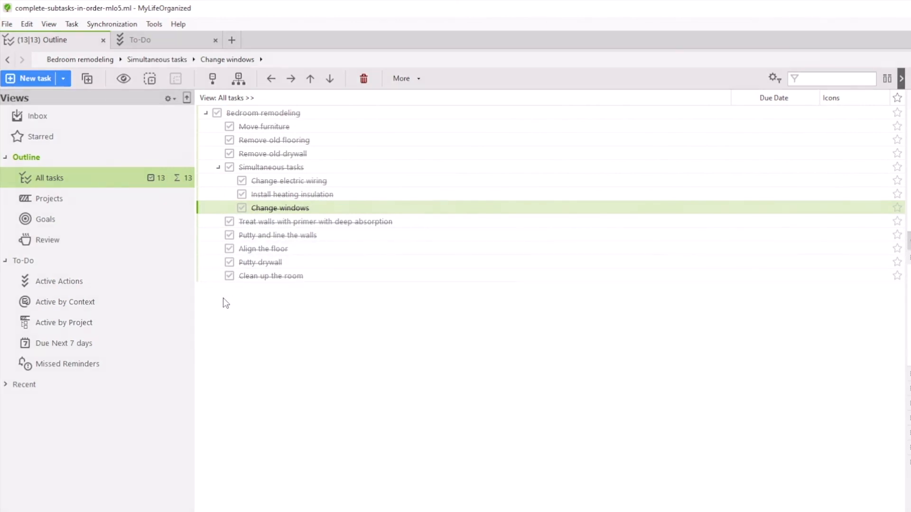